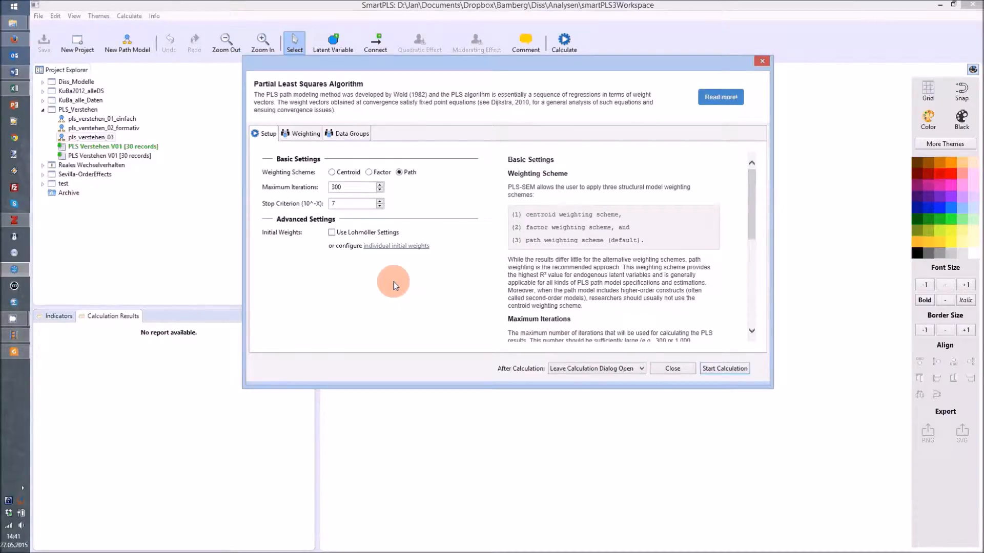
mouse_move(403, 266)
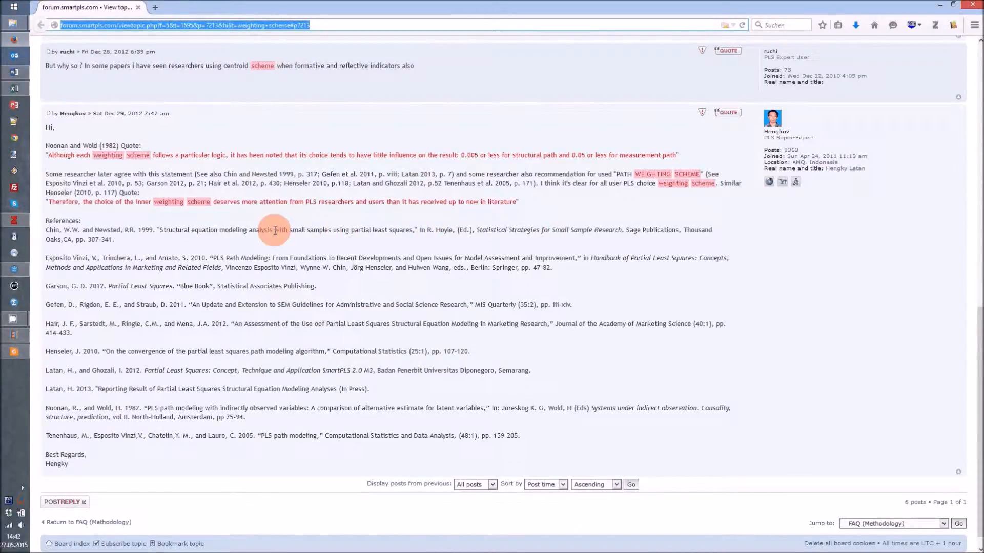
mouse_move(221, 218)
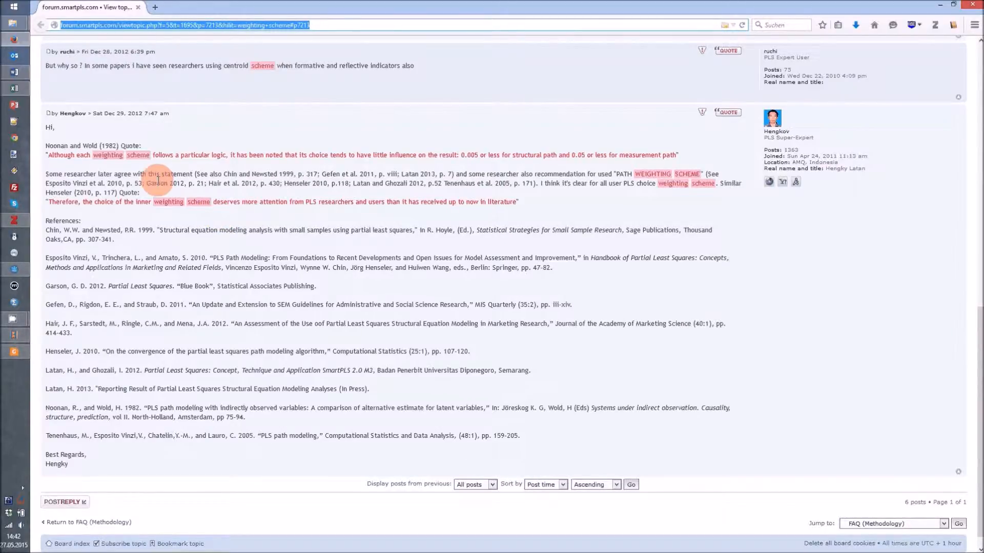
mouse_move(207, 163)
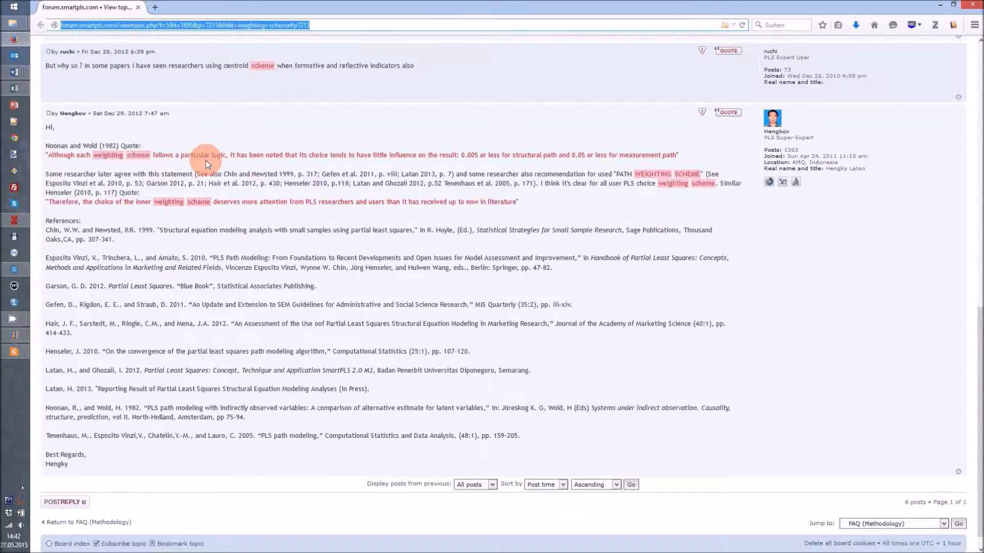
mouse_move(340, 155)
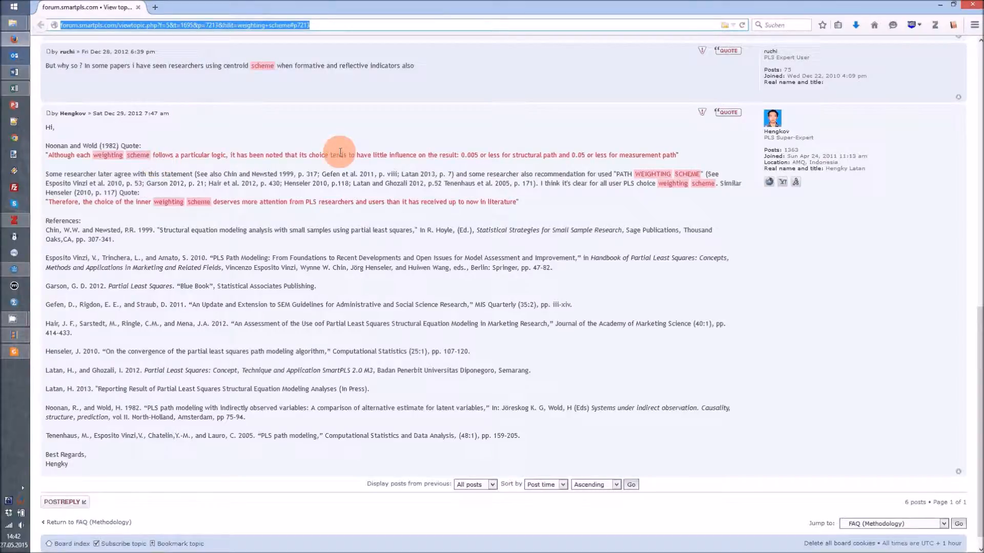
mouse_move(519, 177)
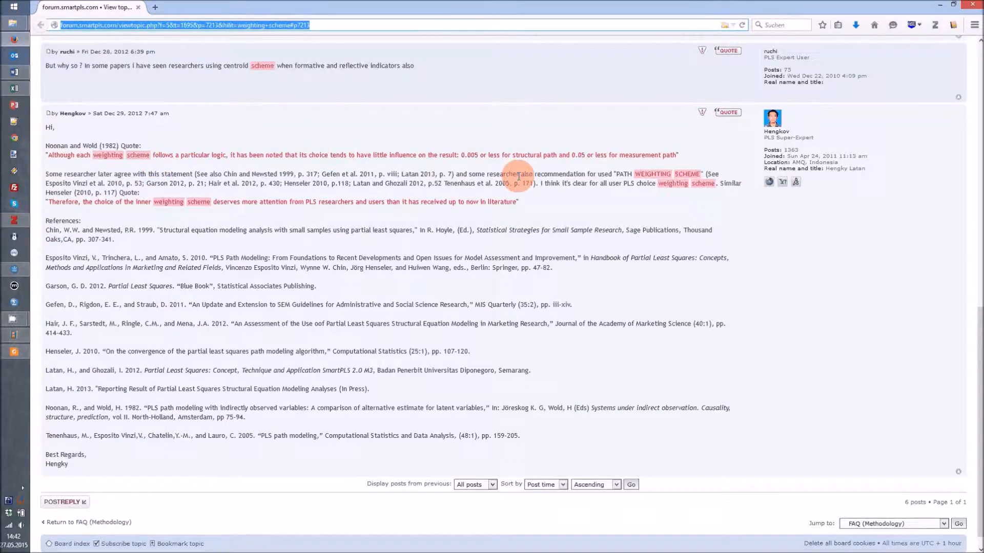
mouse_move(478, 182)
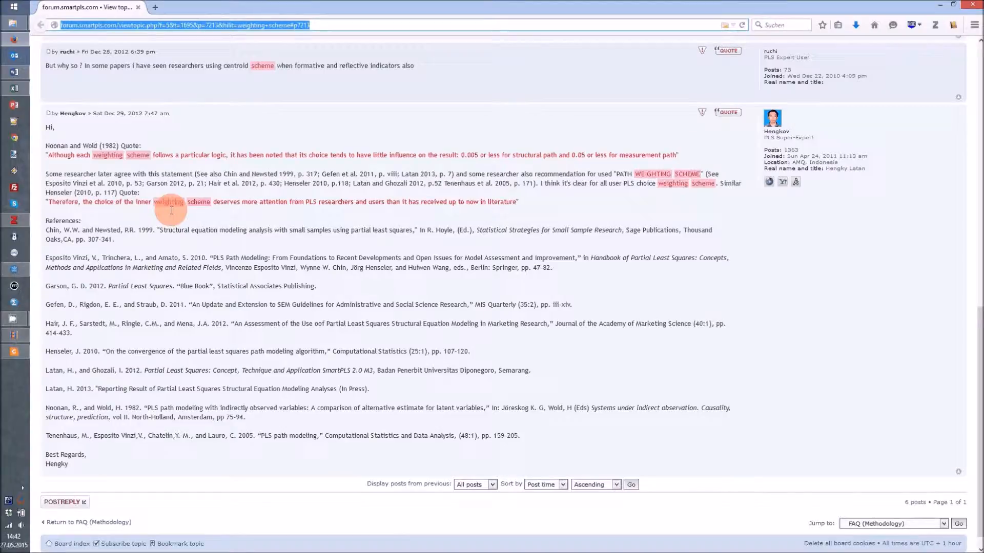
mouse_move(243, 215)
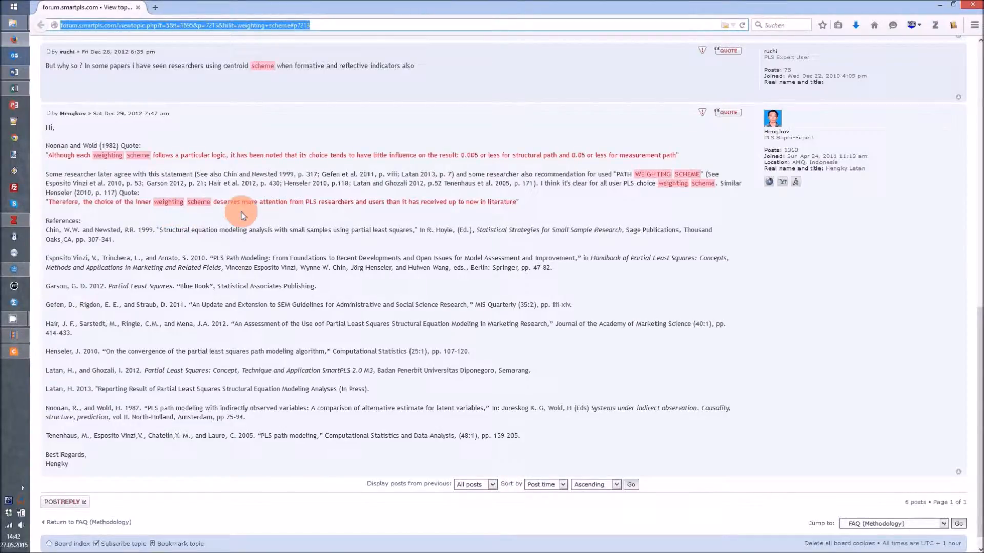
mouse_move(282, 216)
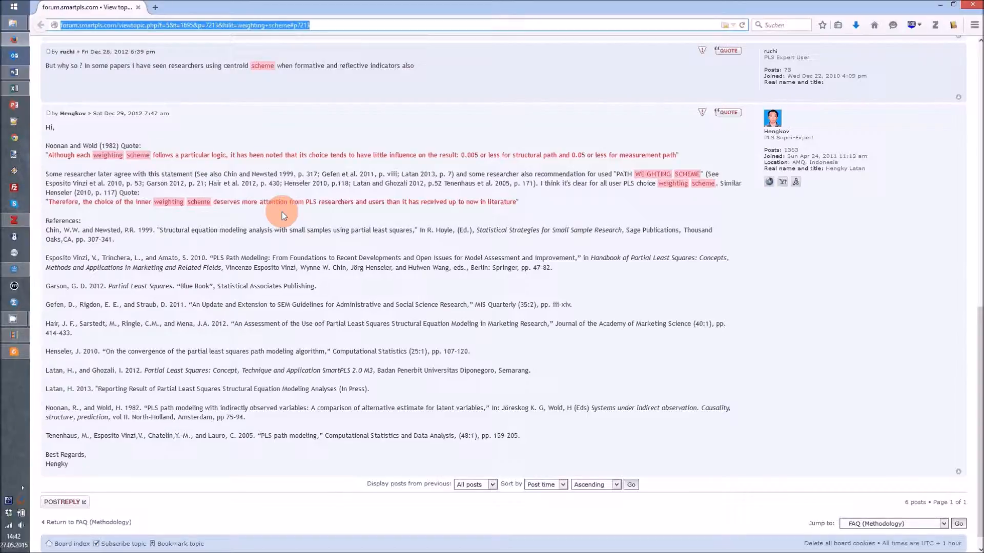
mouse_move(47, 358)
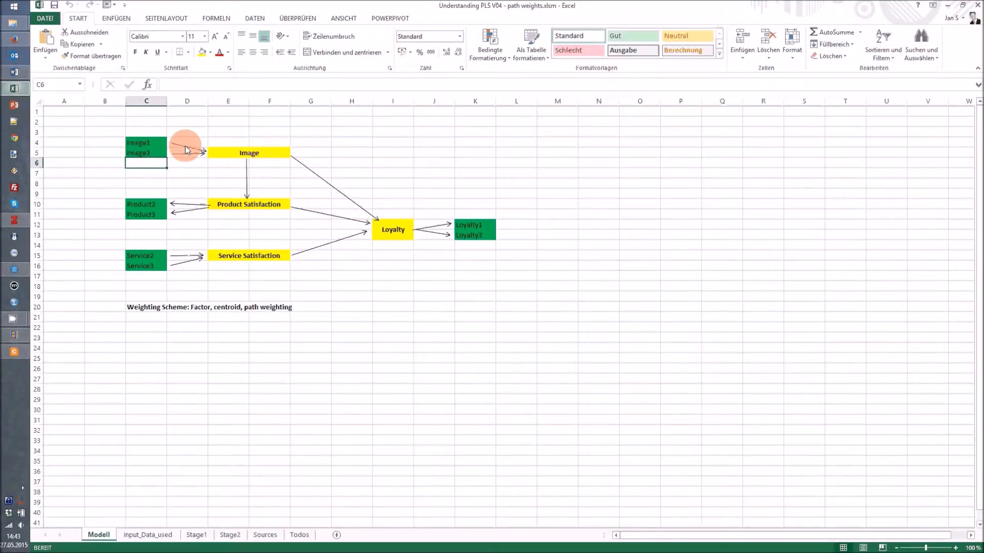
mouse_move(315, 273)
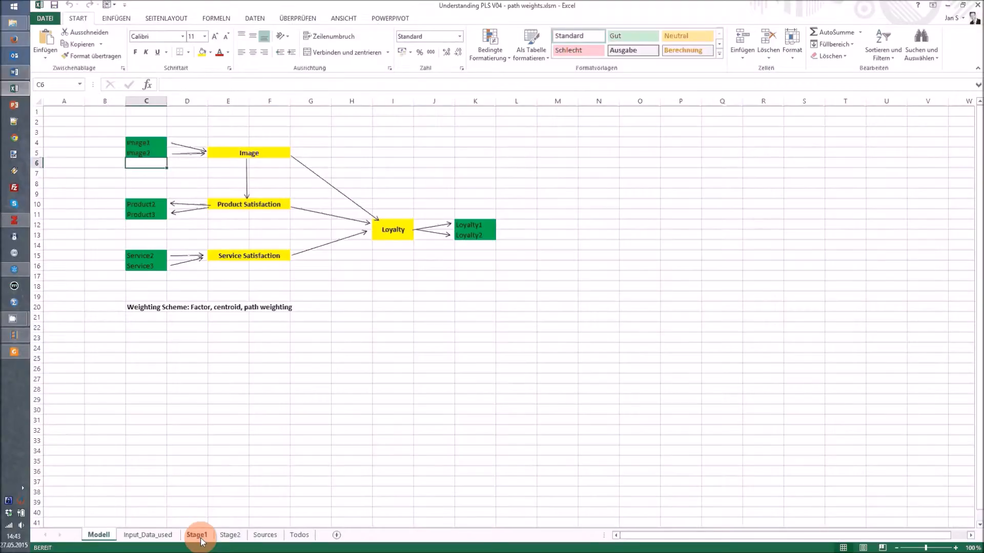
Step: On Stage1, inspect the Factor Weighting Scheme cells' KOVARIANZ.P covariance formulas, including Image–Product and Loyalty–Service
click(197, 535)
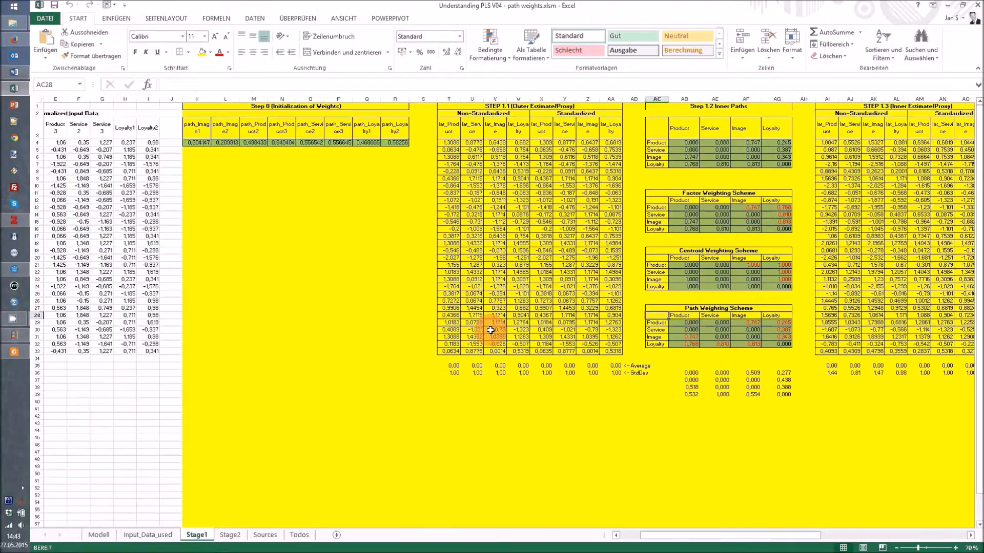
mouse_move(726, 188)
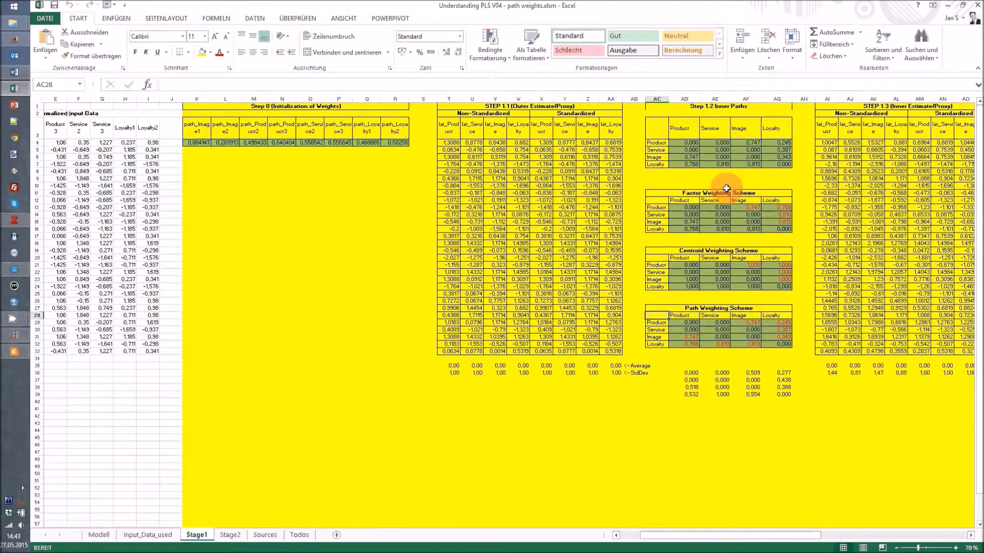
mouse_move(720, 206)
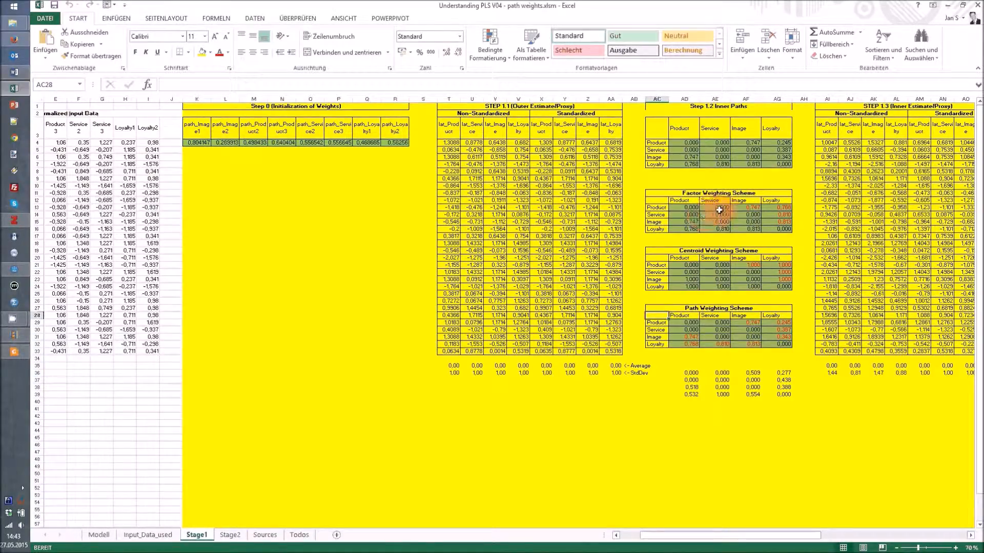
mouse_move(751, 207)
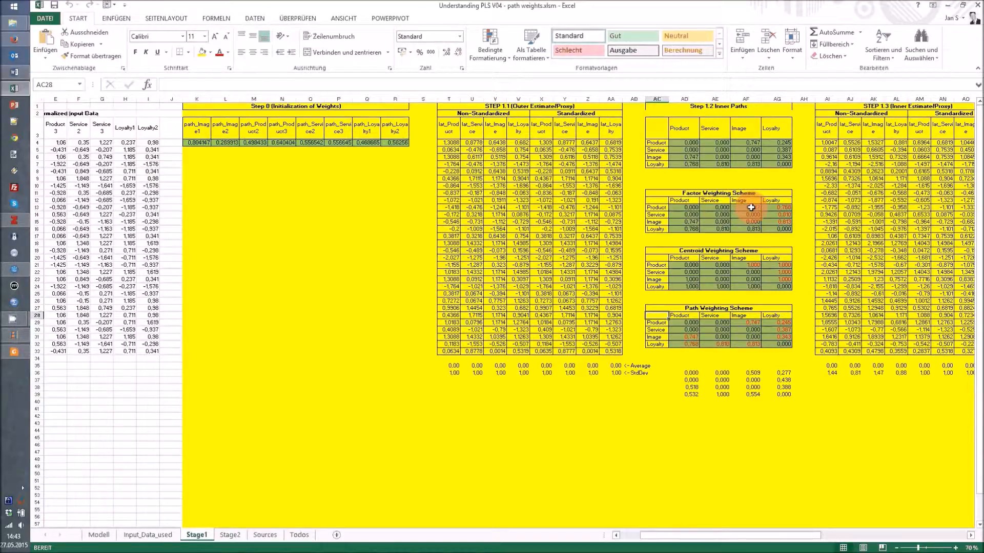
click(746, 207)
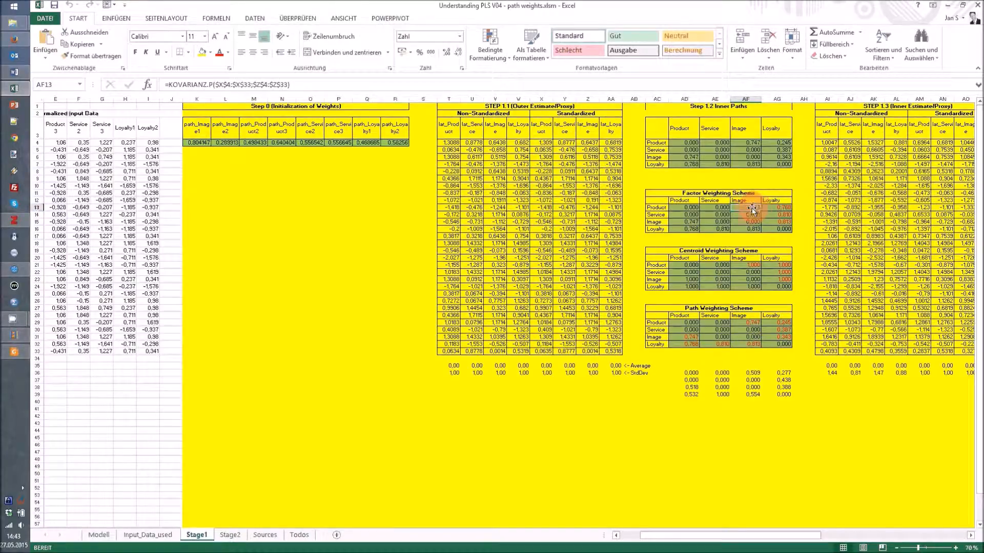
click(690, 221)
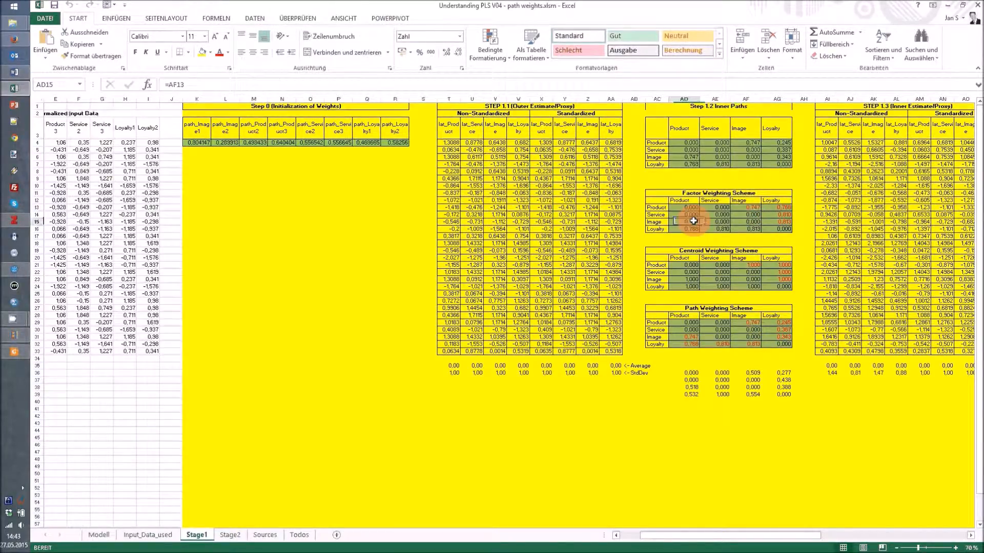
mouse_move(693, 227)
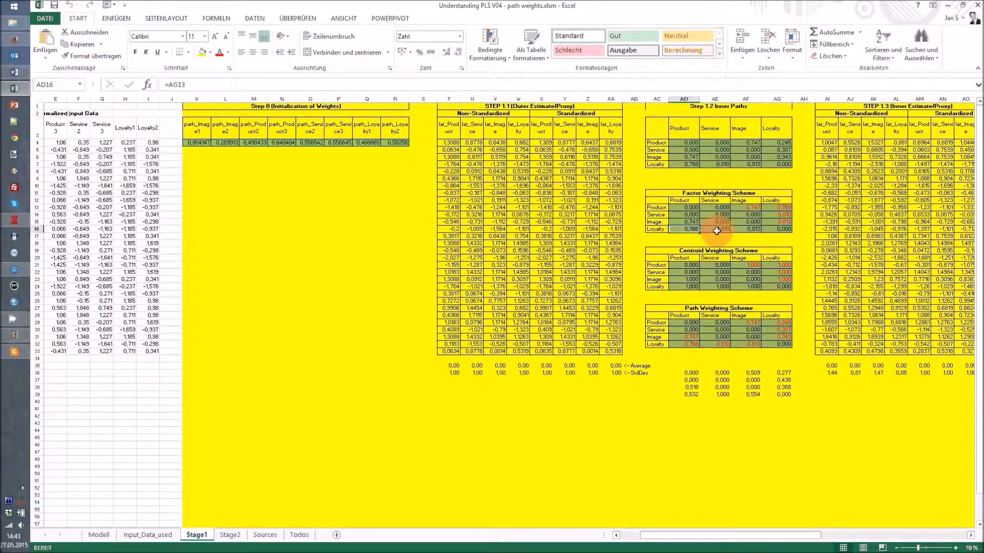
click(745, 229)
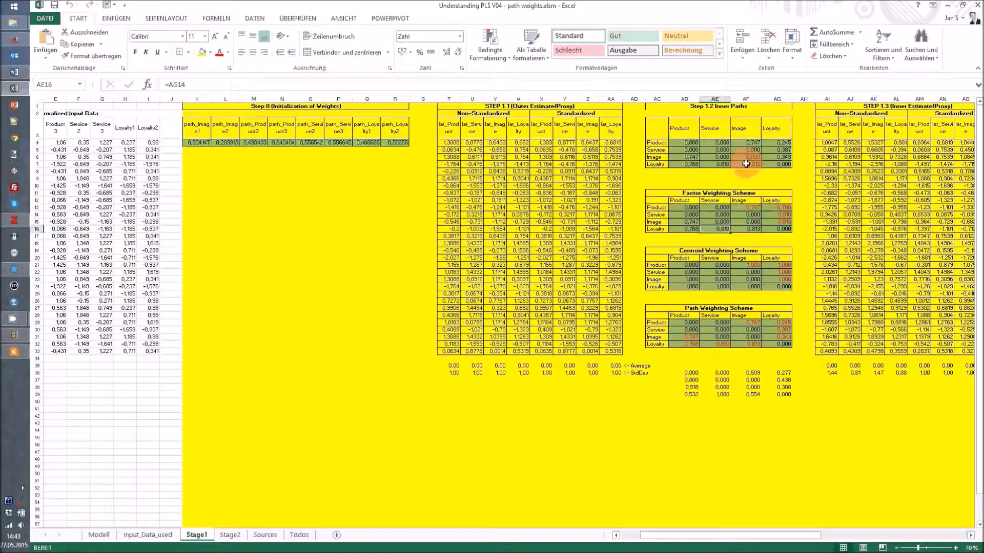
mouse_move(687, 220)
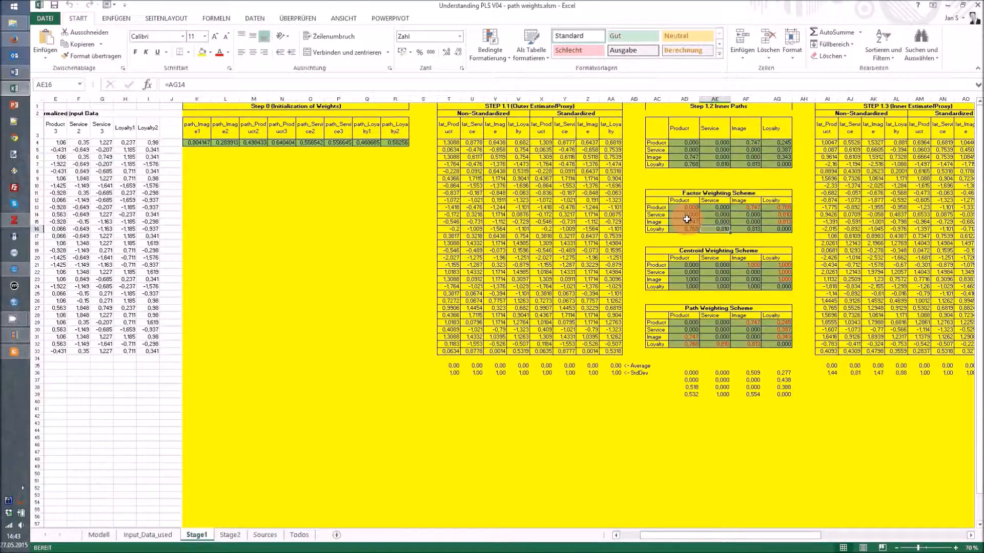
mouse_move(734, 142)
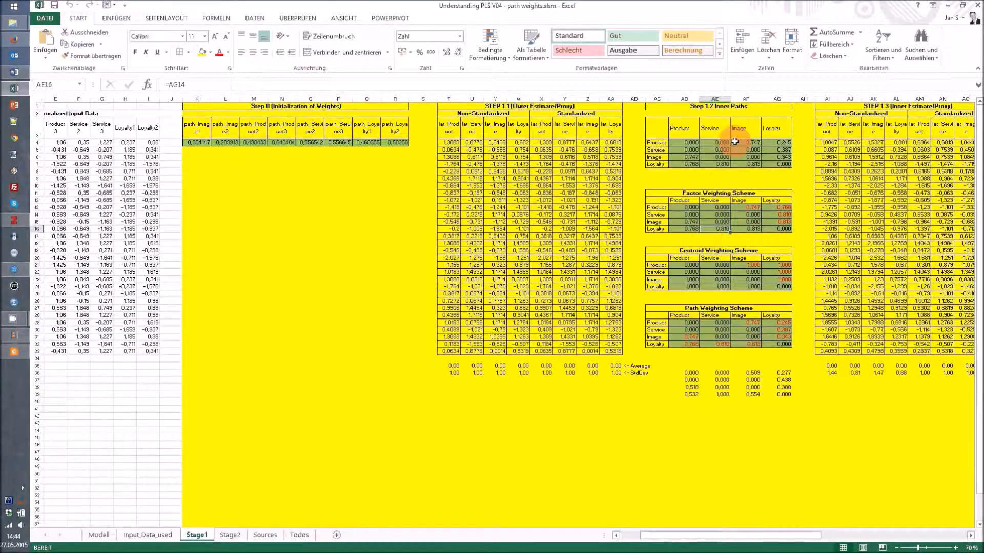
click(689, 143)
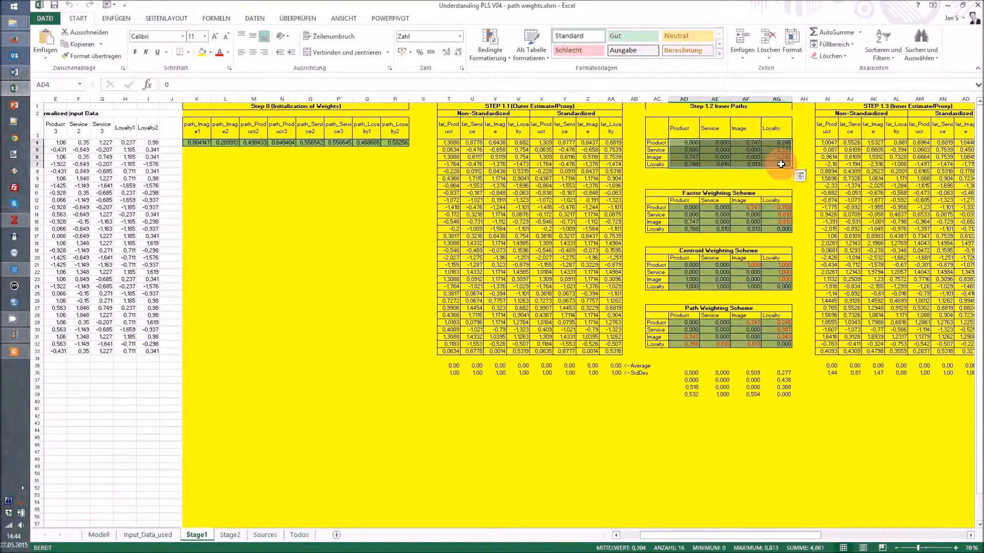
mouse_move(768, 181)
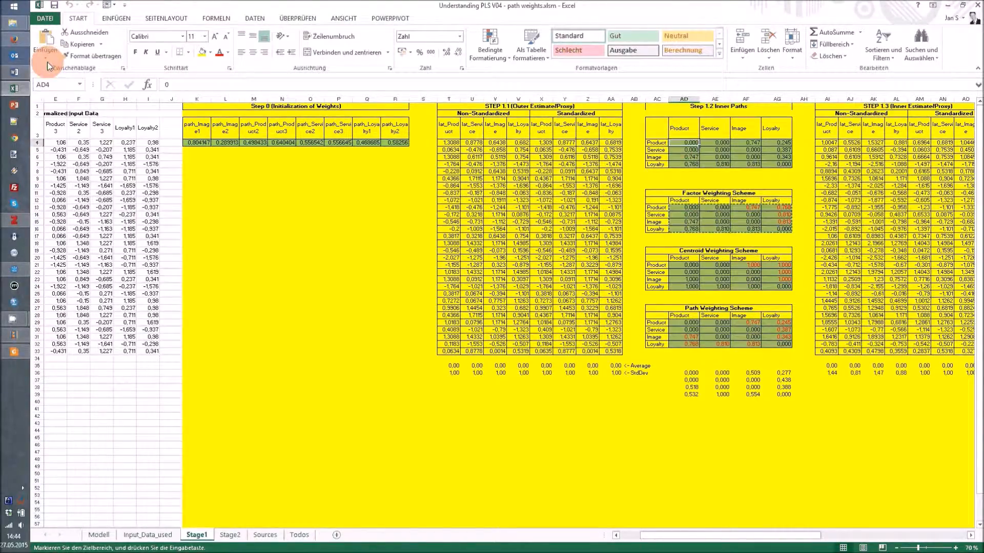
Step: Paste the factor weighting values into the Step 1.2 inner paths matrix and check a Loyalty value
click(45, 47)
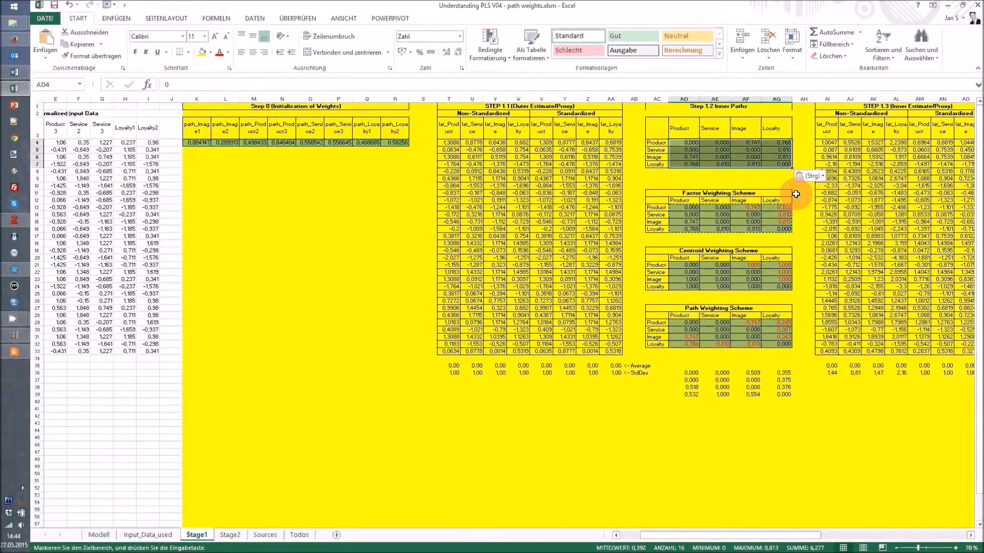
mouse_move(718, 155)
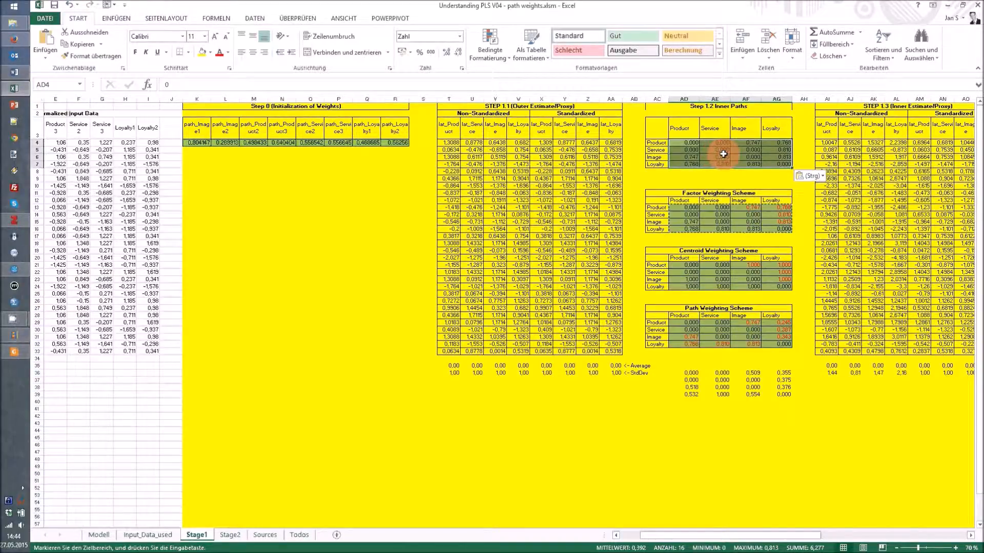
click(752, 265)
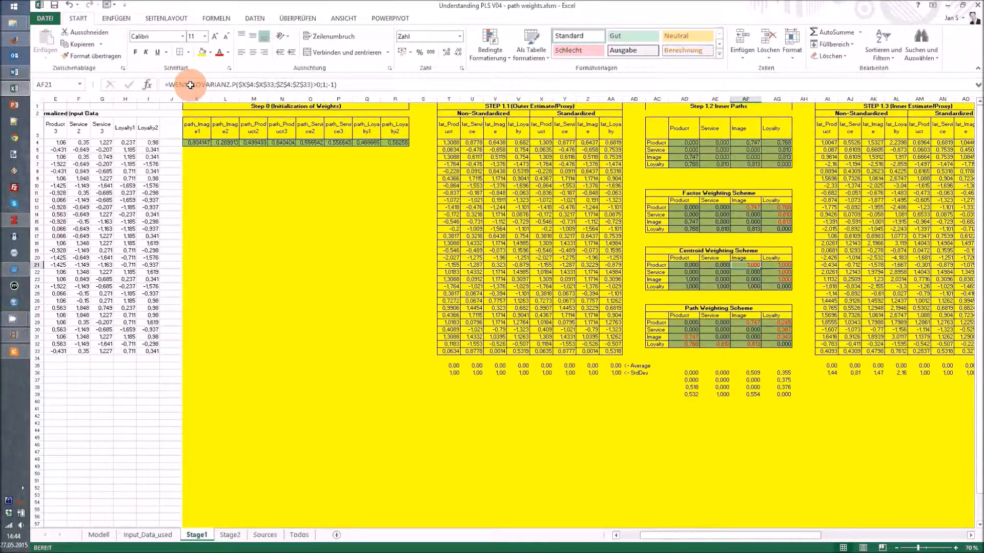
mouse_move(317, 85)
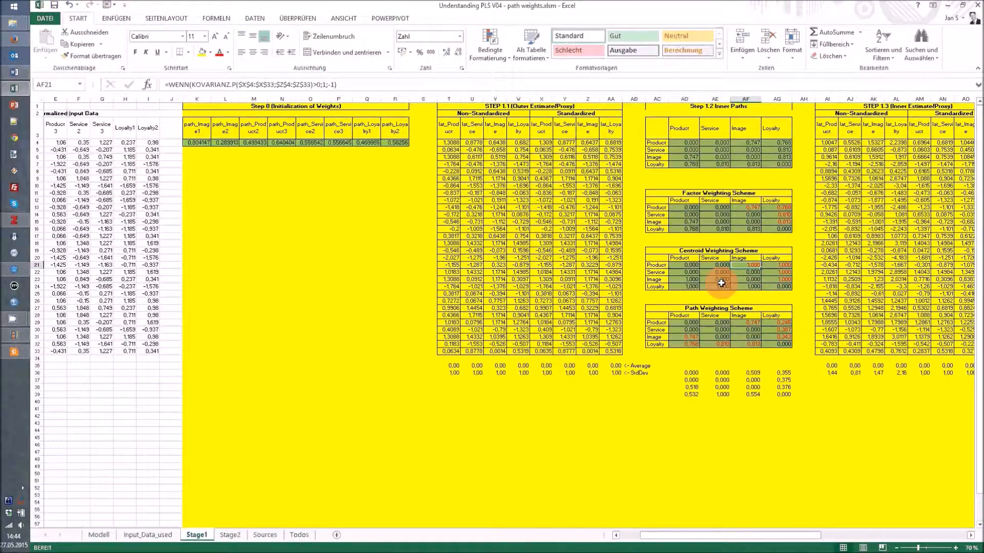
click(749, 279)
text(=AF21)
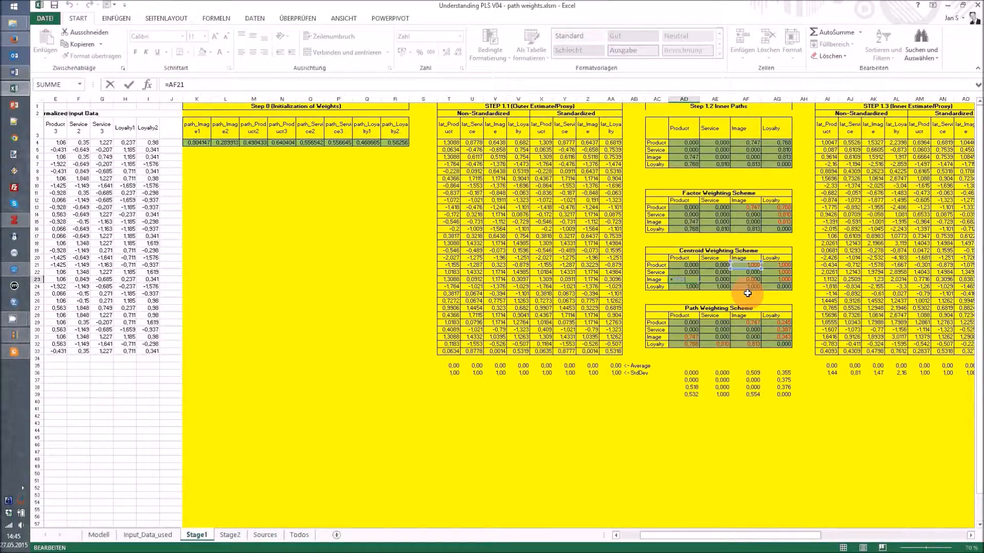
click(738, 322)
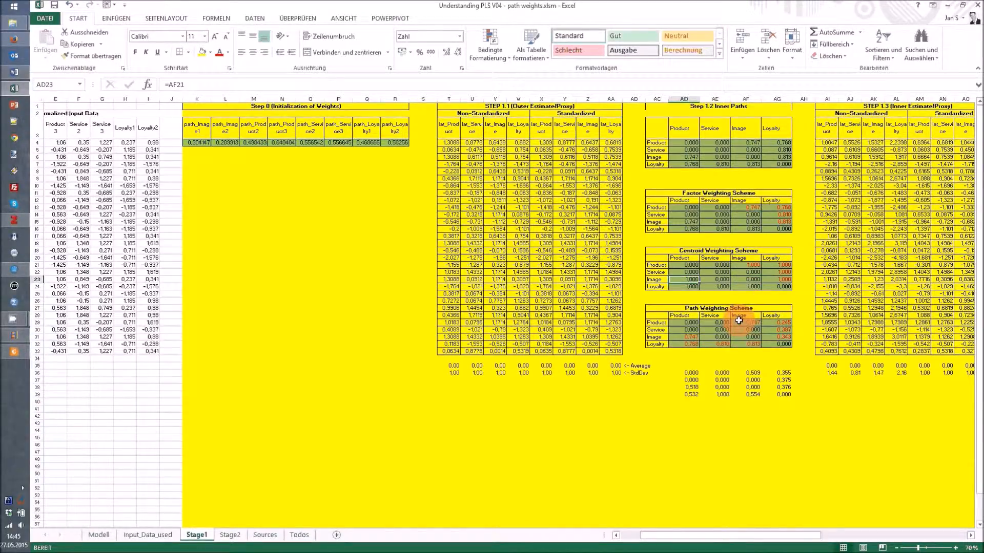
click(746, 322)
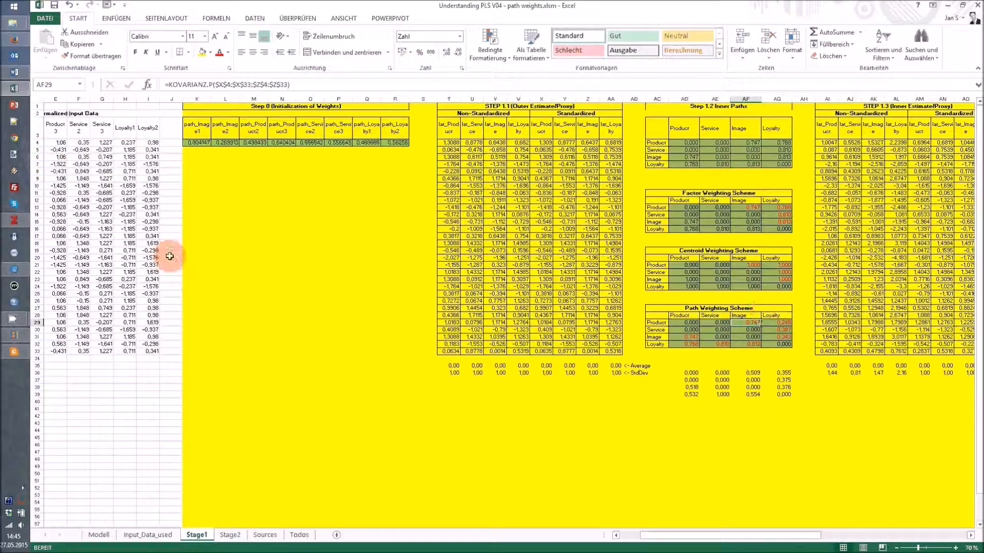
mouse_move(12, 358)
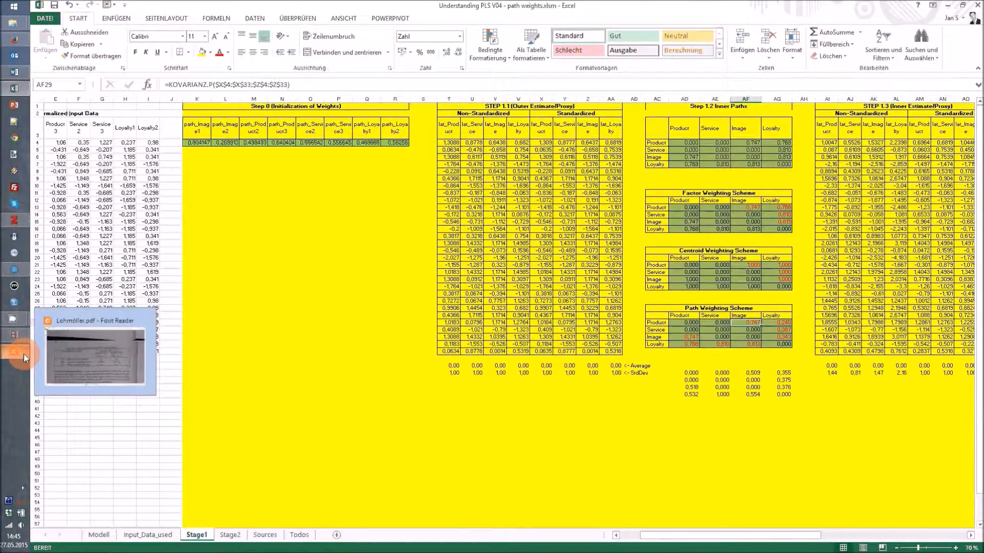
click(95, 351)
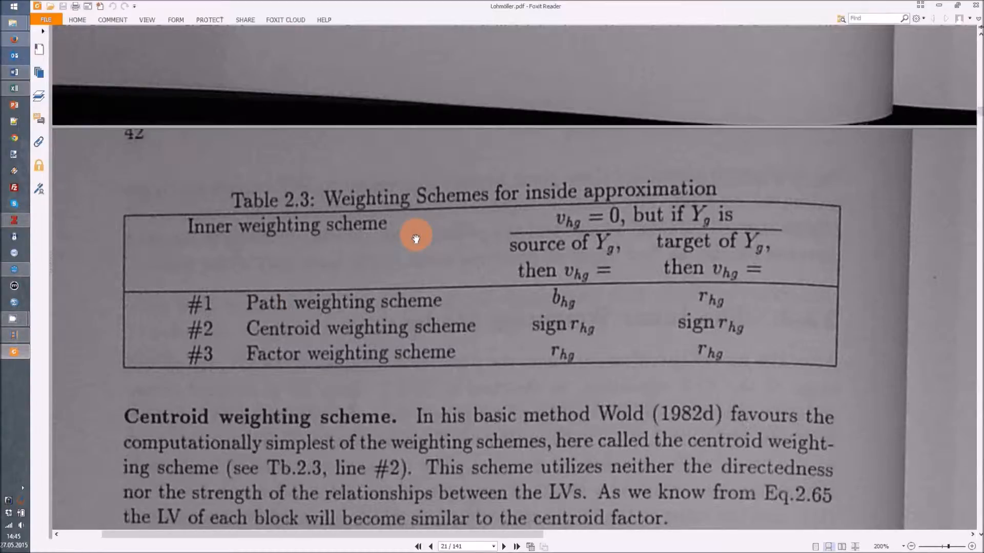
mouse_move(282, 243)
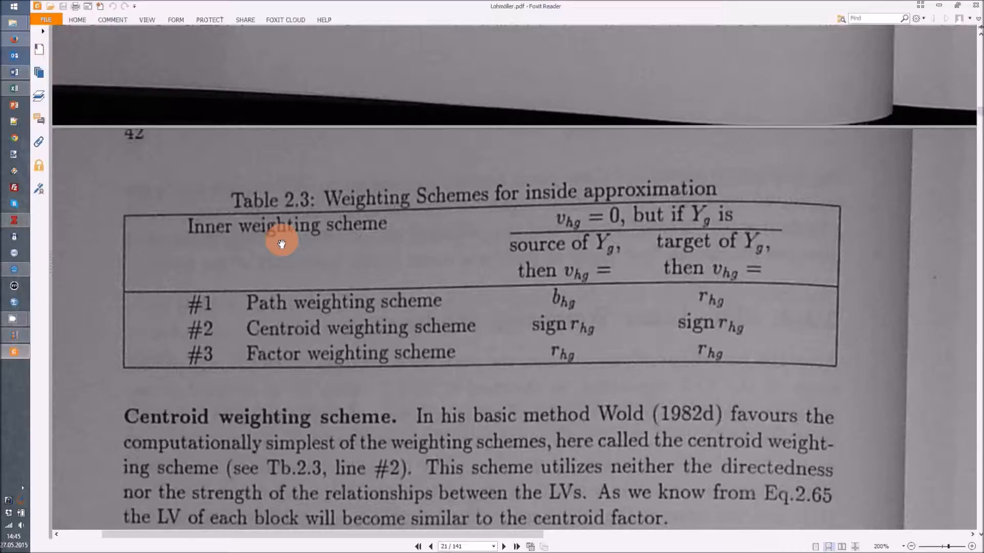
mouse_move(470, 243)
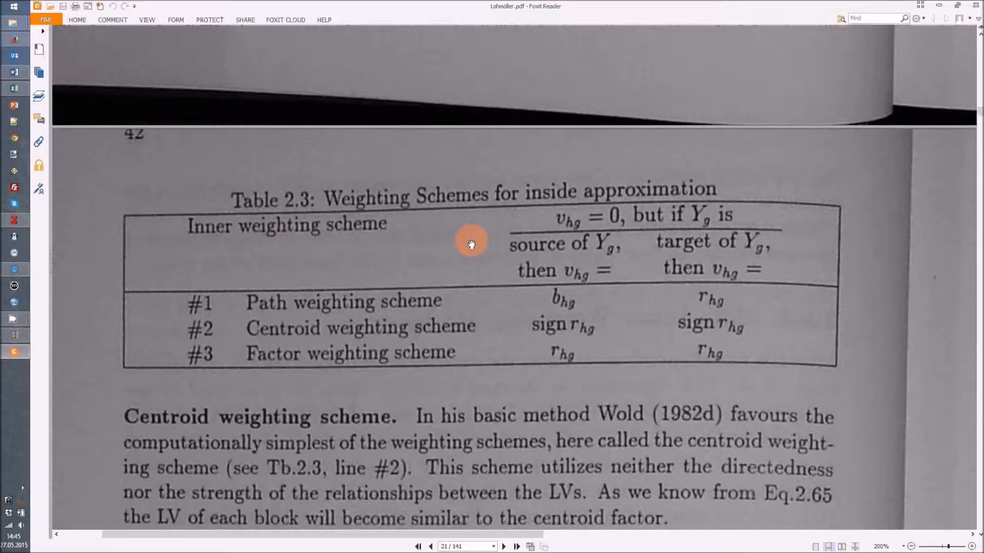
mouse_move(641, 240)
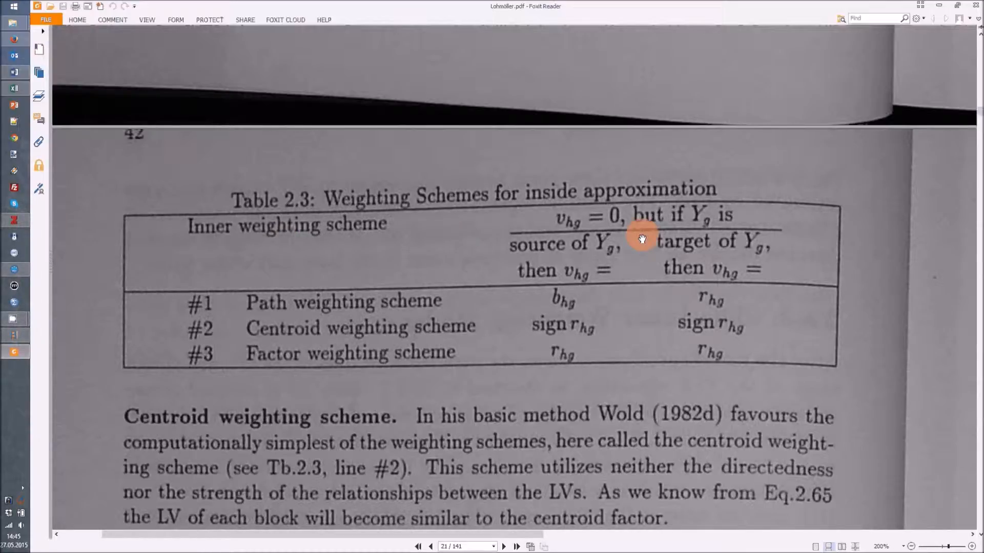
mouse_move(615, 229)
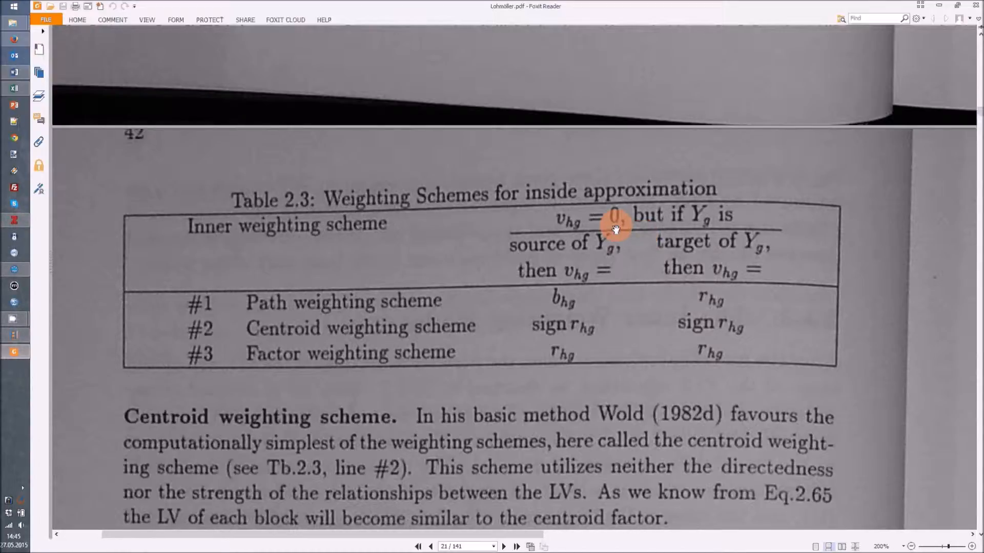
mouse_move(701, 231)
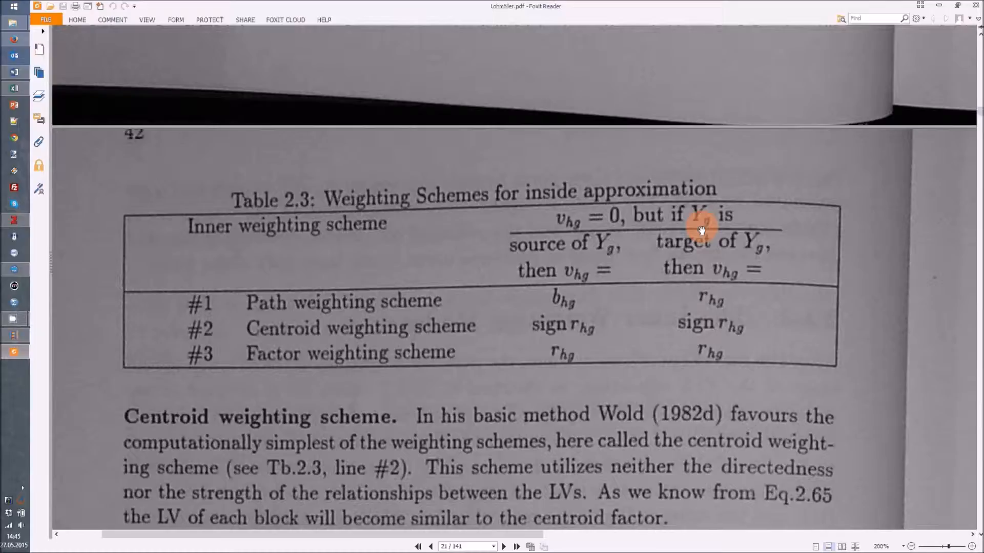
mouse_move(617, 259)
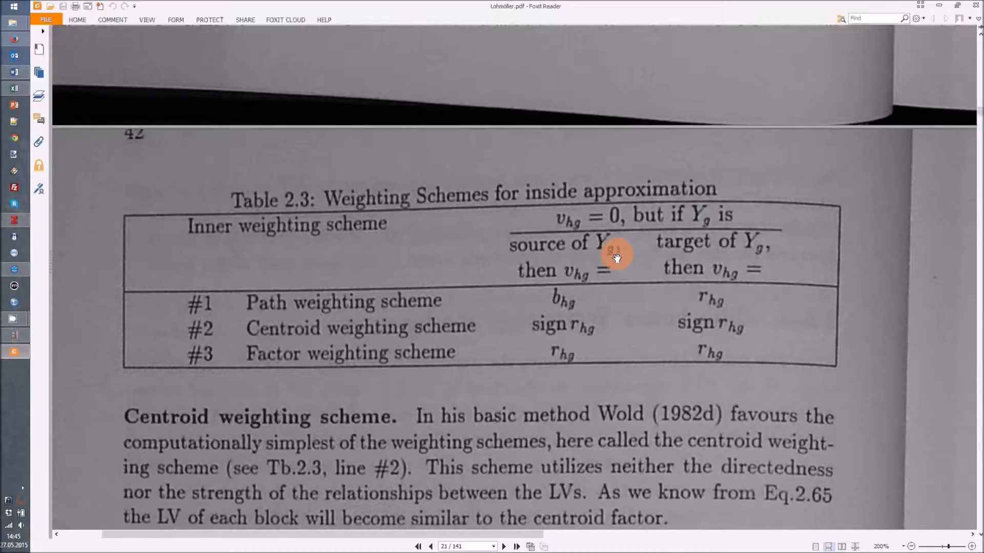
mouse_move(582, 358)
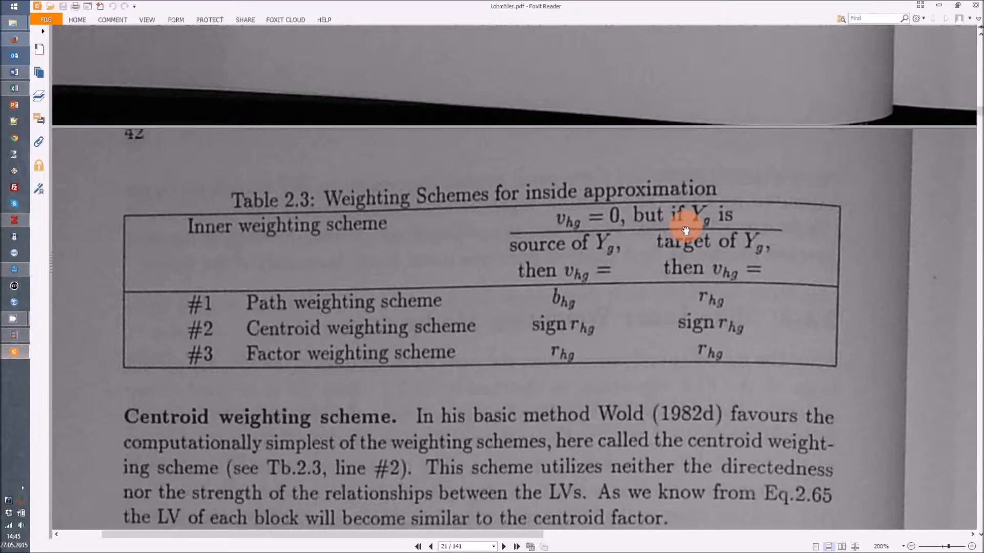
mouse_move(614, 279)
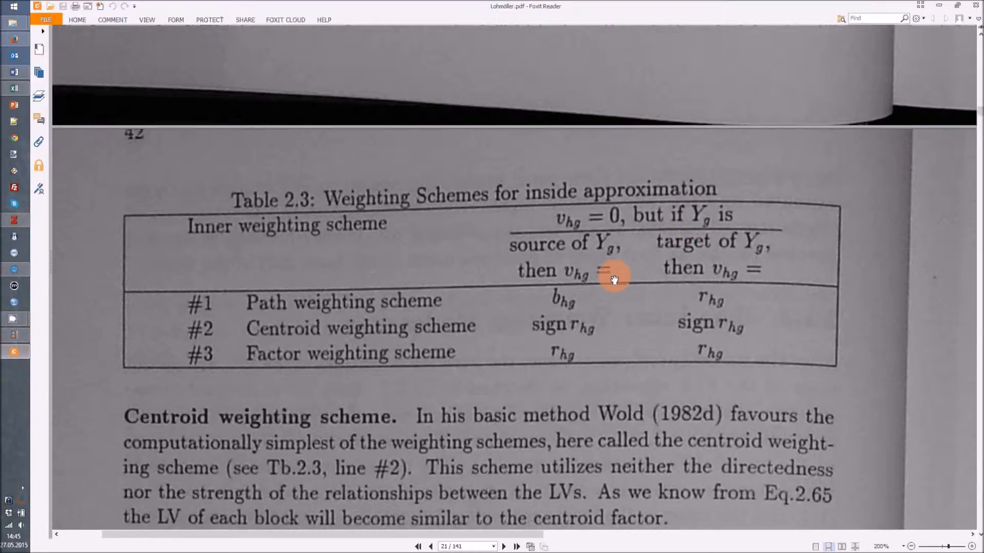
mouse_move(582, 307)
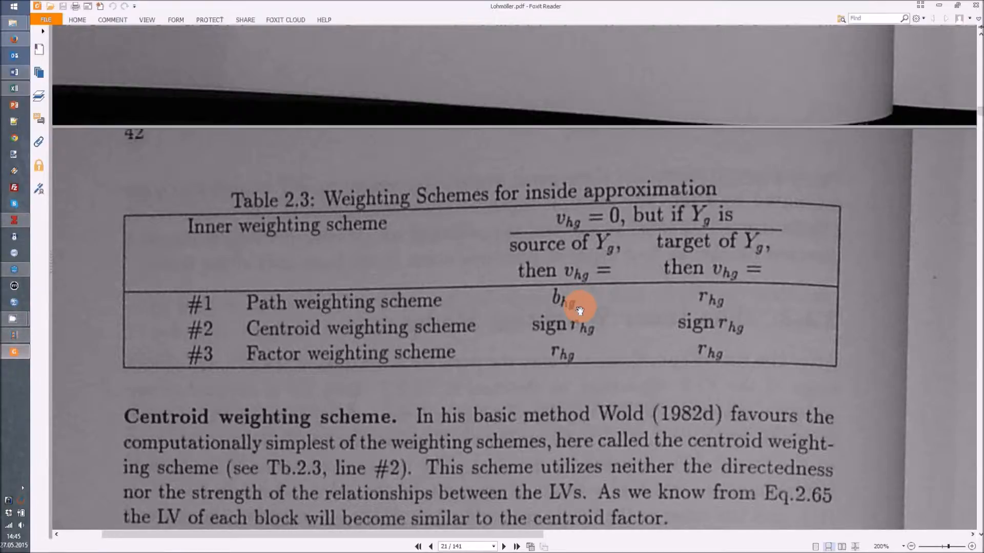
mouse_move(598, 307)
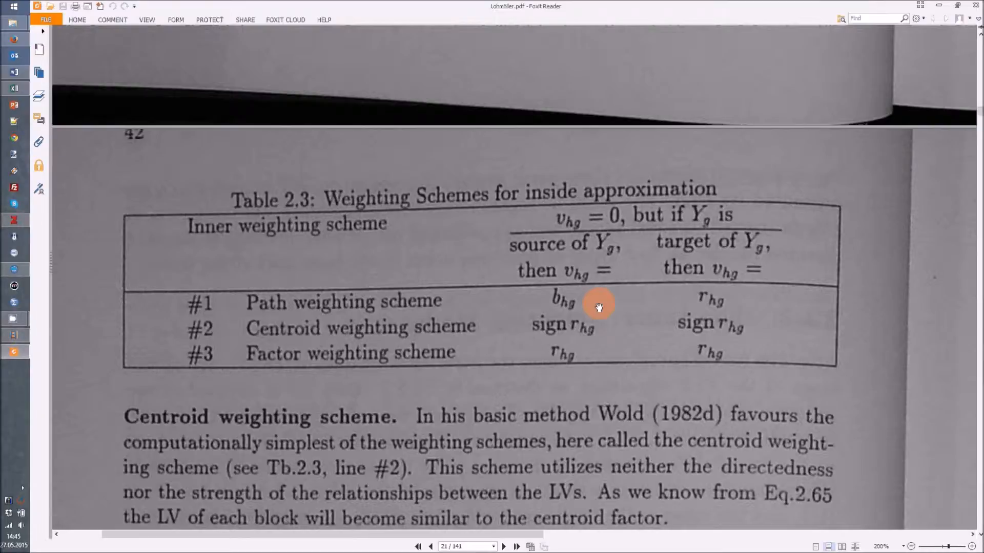
mouse_move(679, 297)
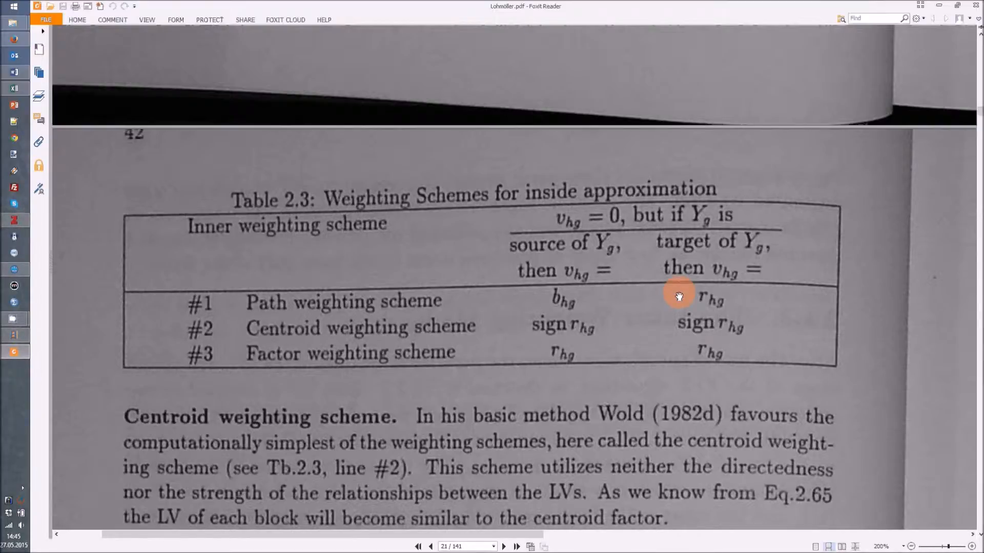
mouse_move(704, 305)
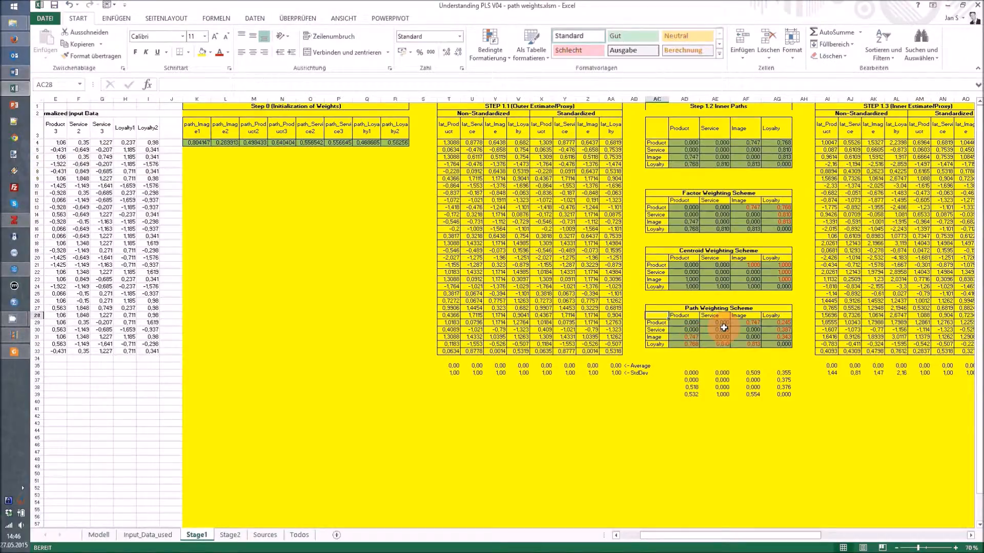
mouse_move(746, 296)
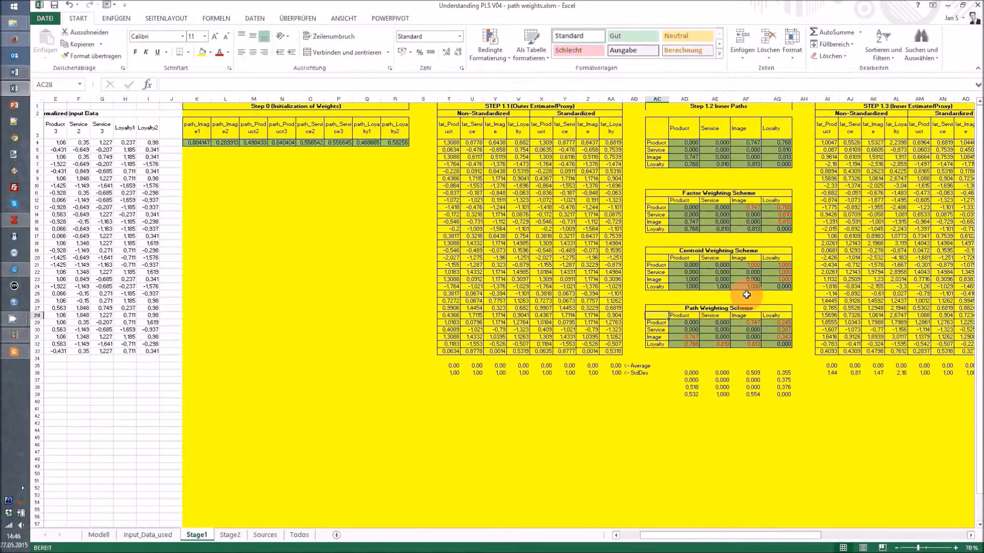
mouse_move(760, 318)
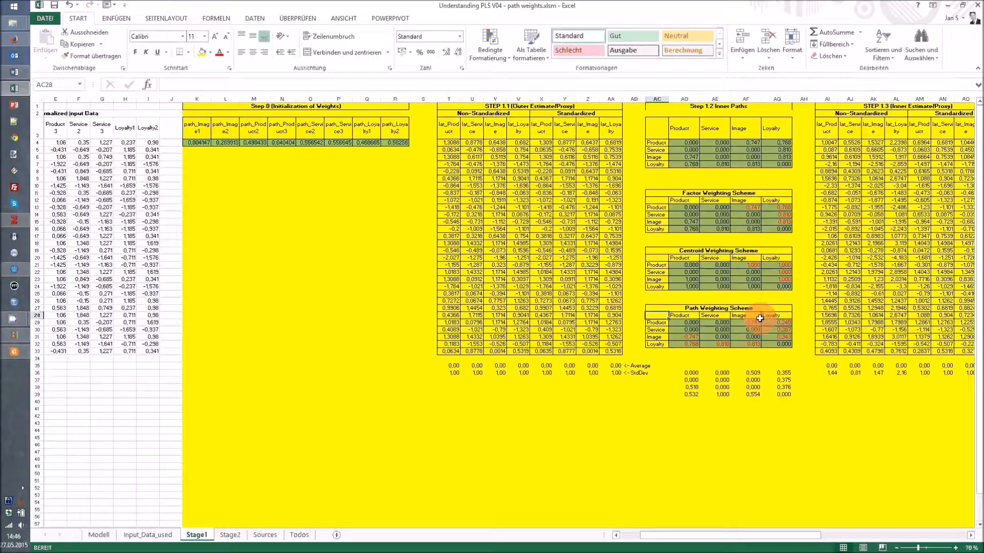
Step: Inspect the Path Weighting Scheme's INDEX/RGP regression formula and select its values for copying
click(775, 322)
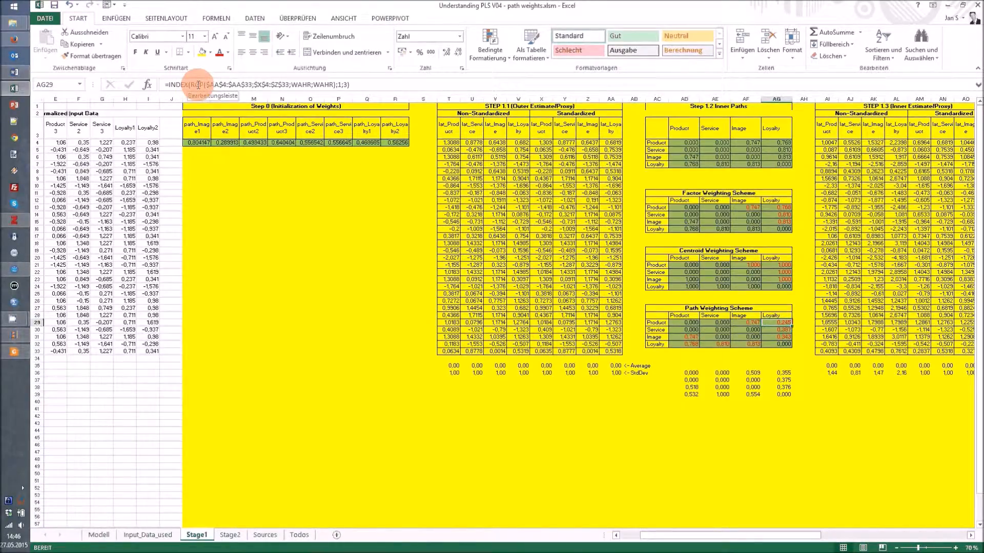
mouse_move(649, 255)
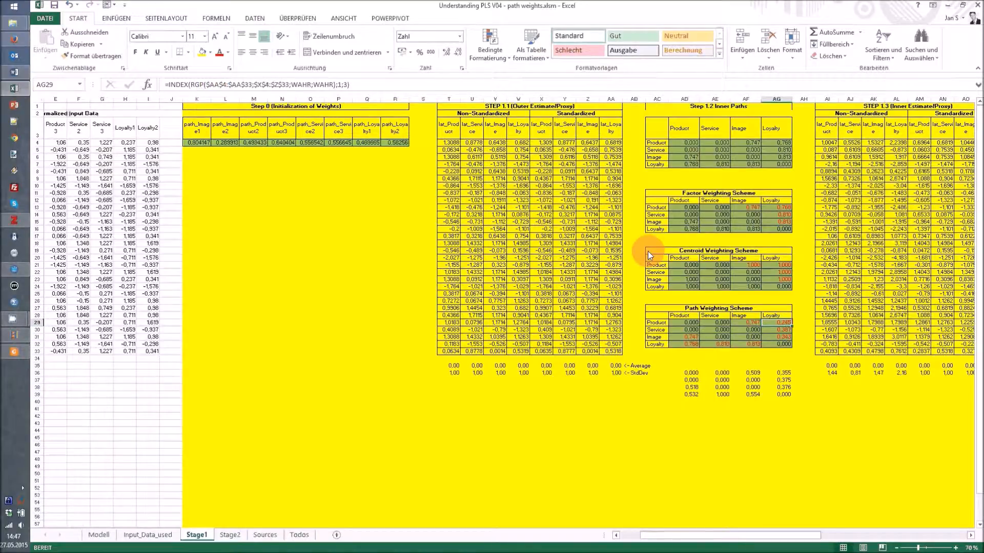
mouse_move(709, 302)
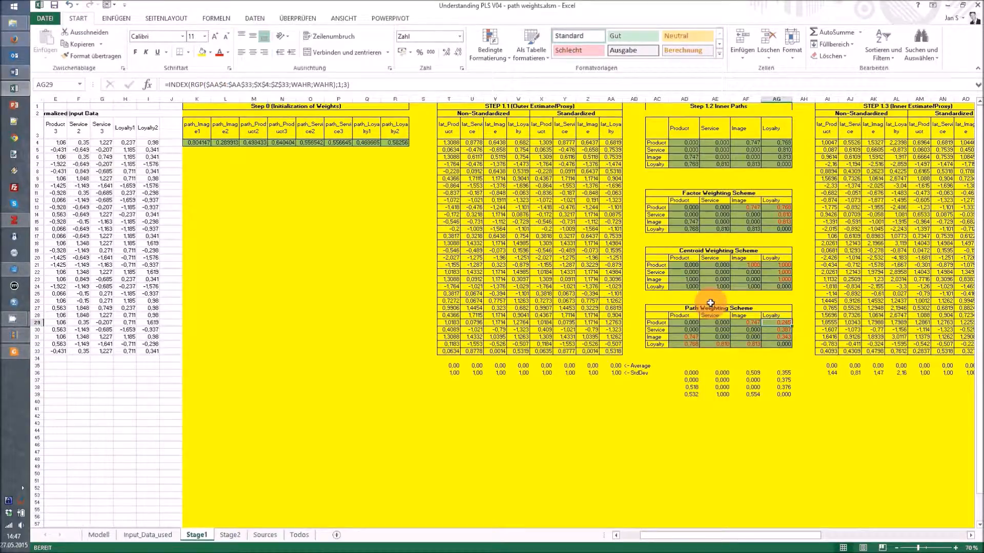
mouse_move(781, 322)
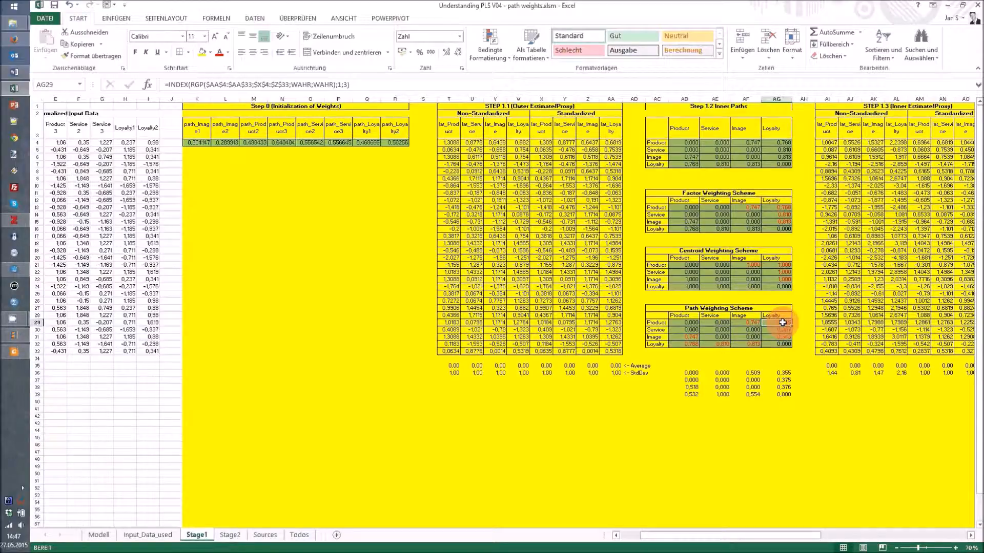
click(687, 345)
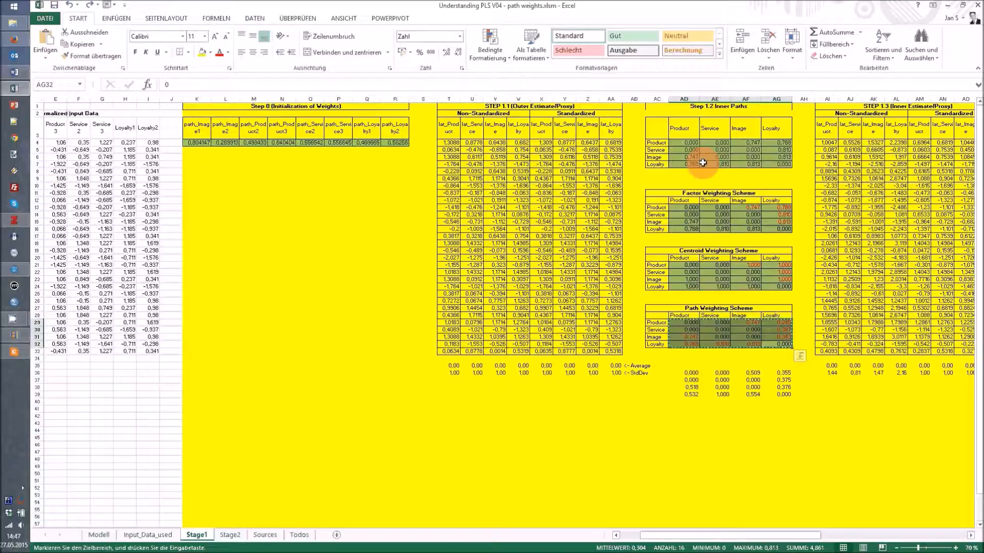
Step: Paste the Path Weighting Scheme values into the Step 1.2 Inner Paths table
click(44, 47)
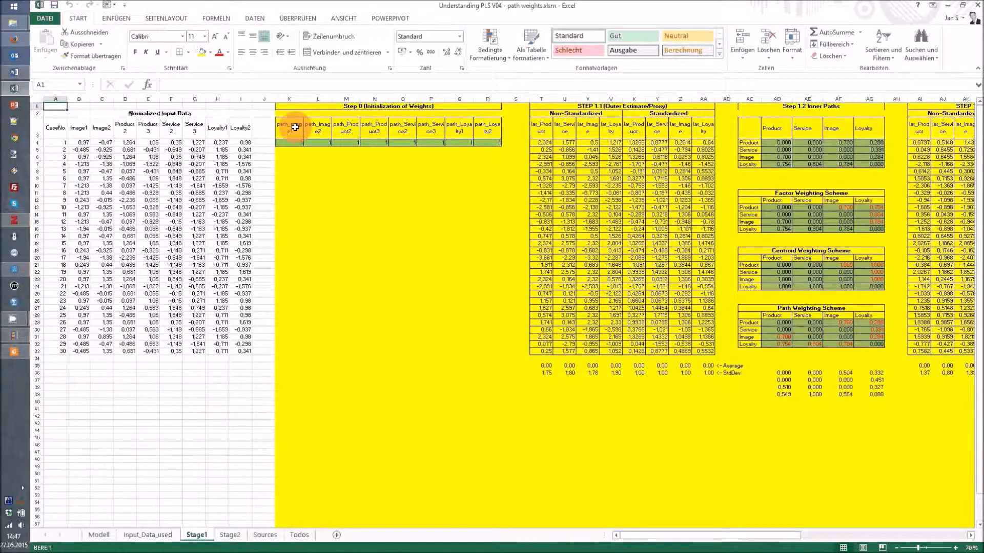
click(317, 143)
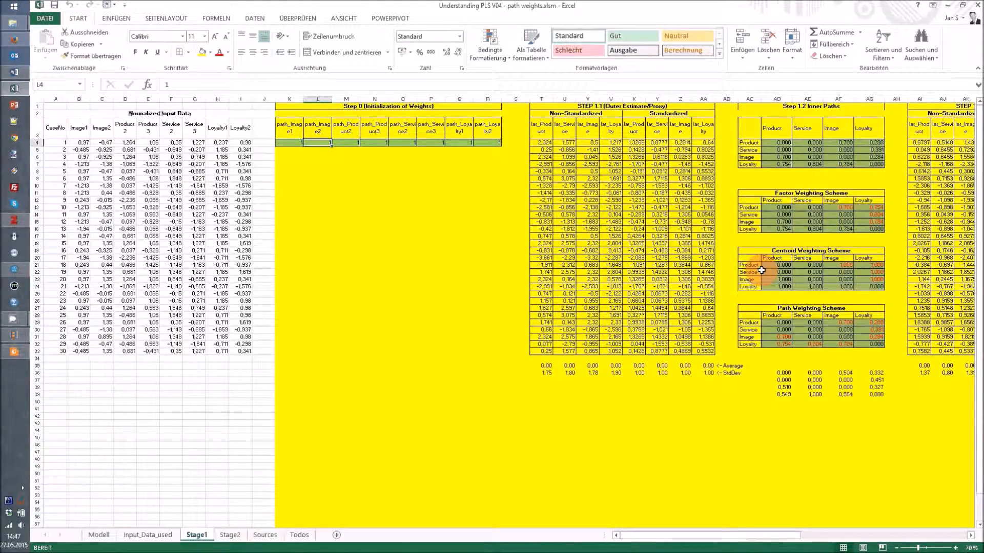
click(869, 143)
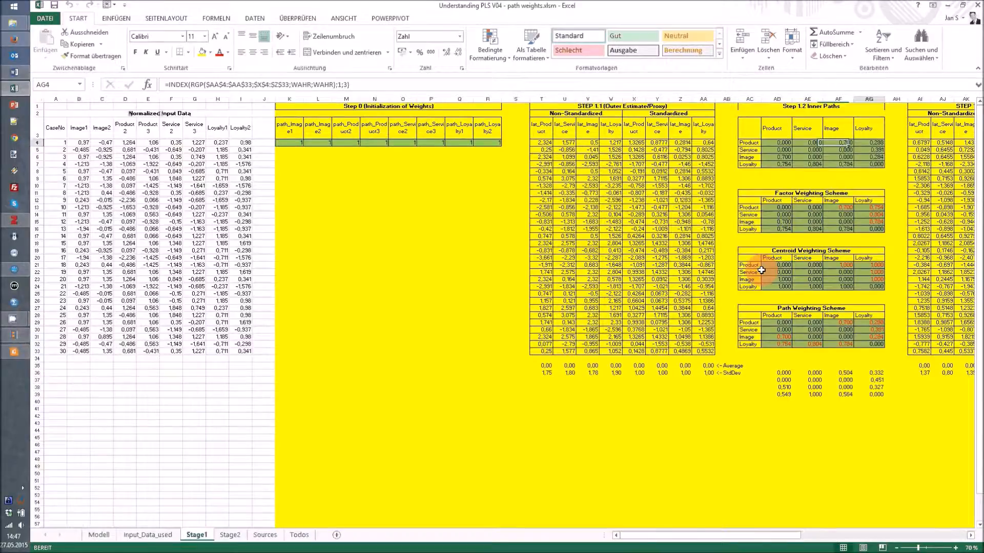
scroll(right, 3)
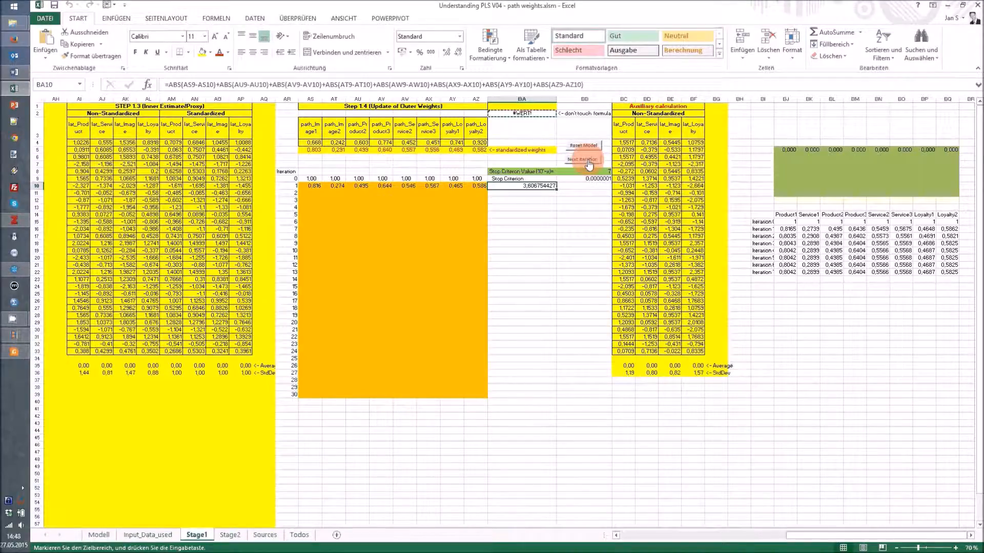
Step: Run Next Iteration three times until converged, then view Stage2's path model with R² 0.780
click(583, 159)
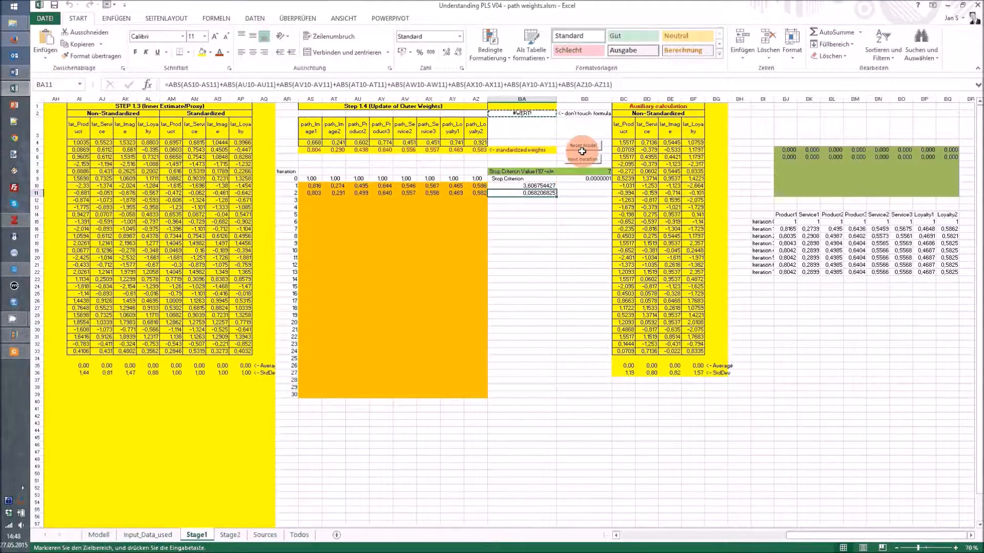
click(582, 159)
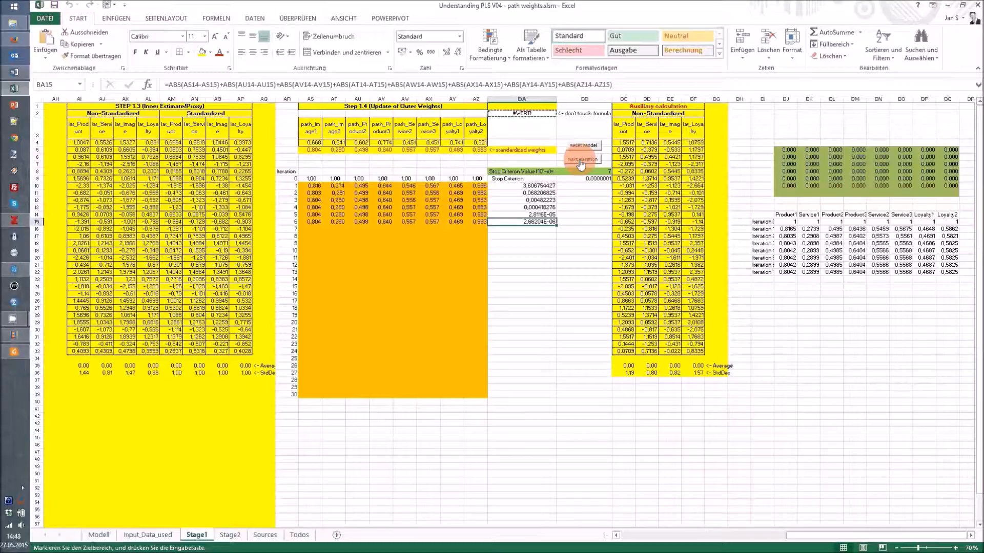
click(582, 159)
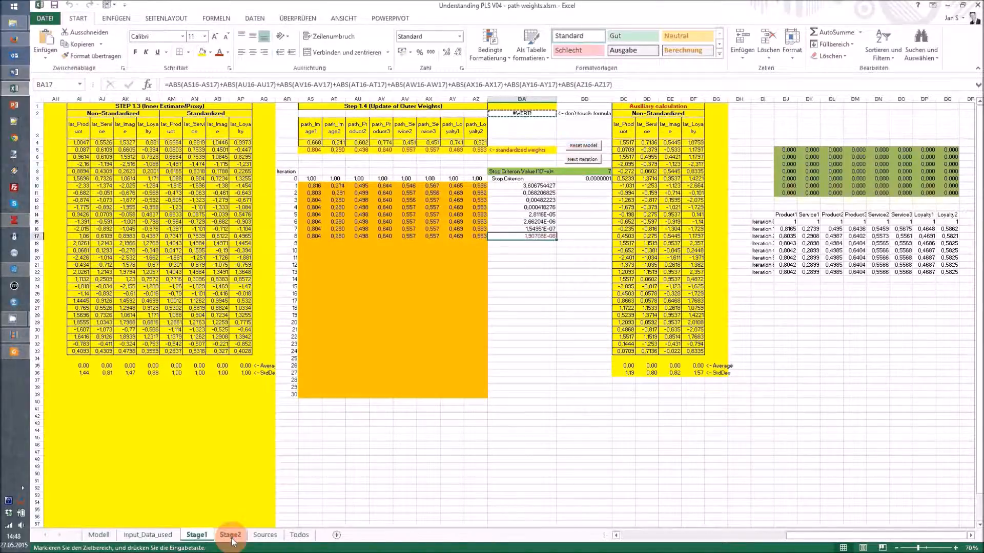
click(230, 534)
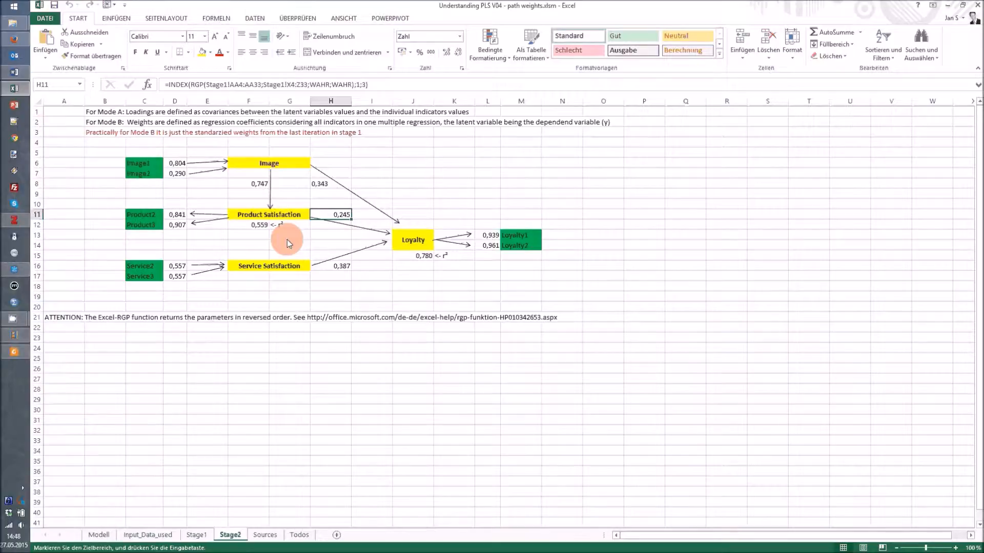
mouse_move(268, 240)
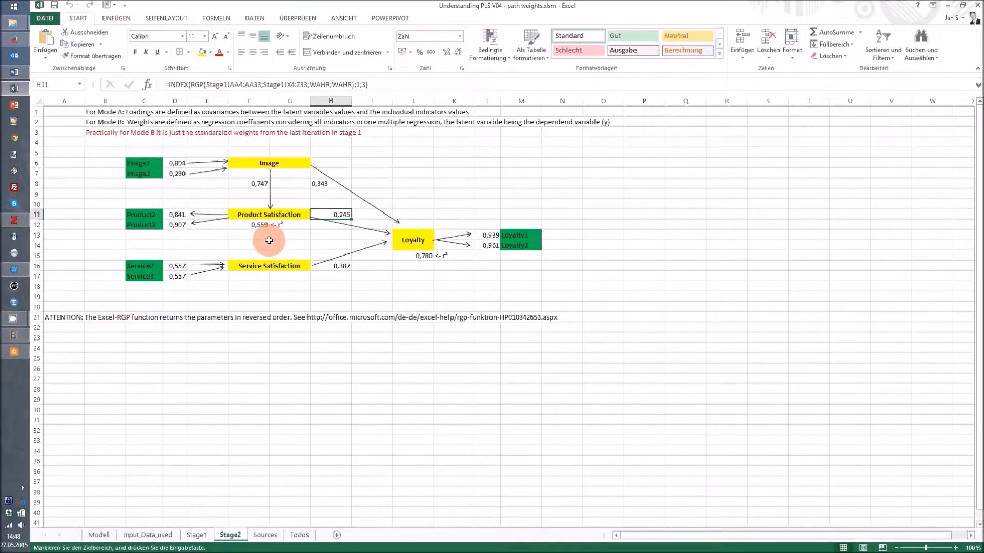
mouse_move(252, 268)
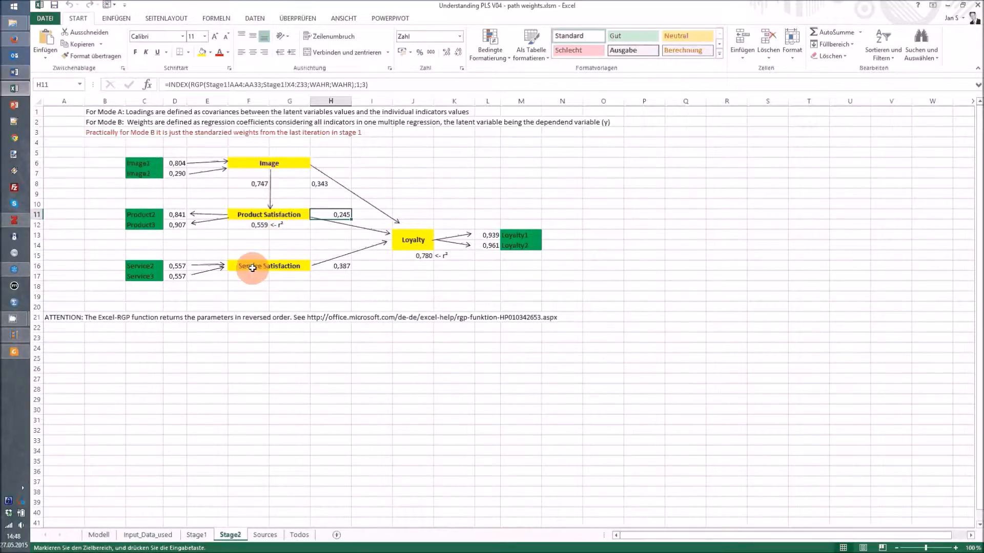
mouse_move(253, 281)
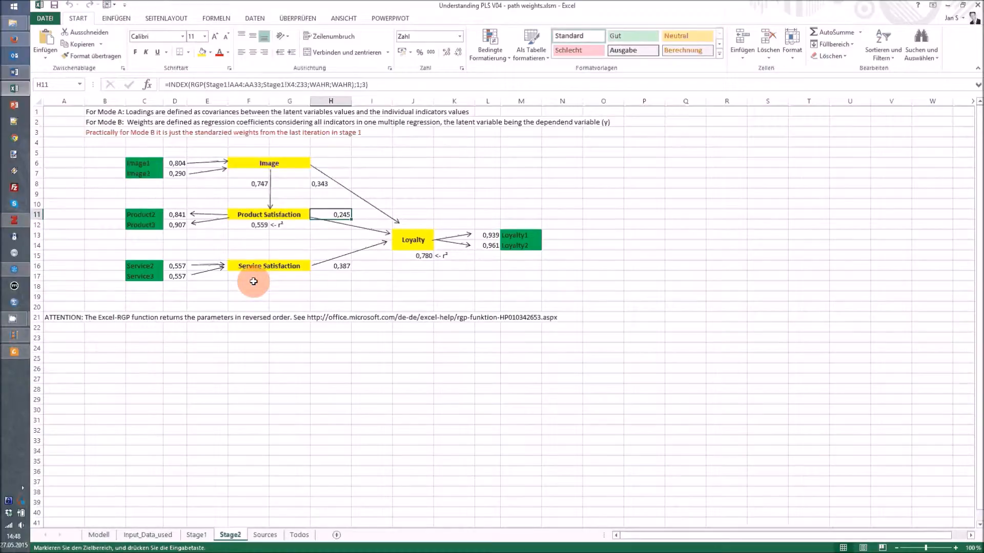
mouse_move(207, 251)
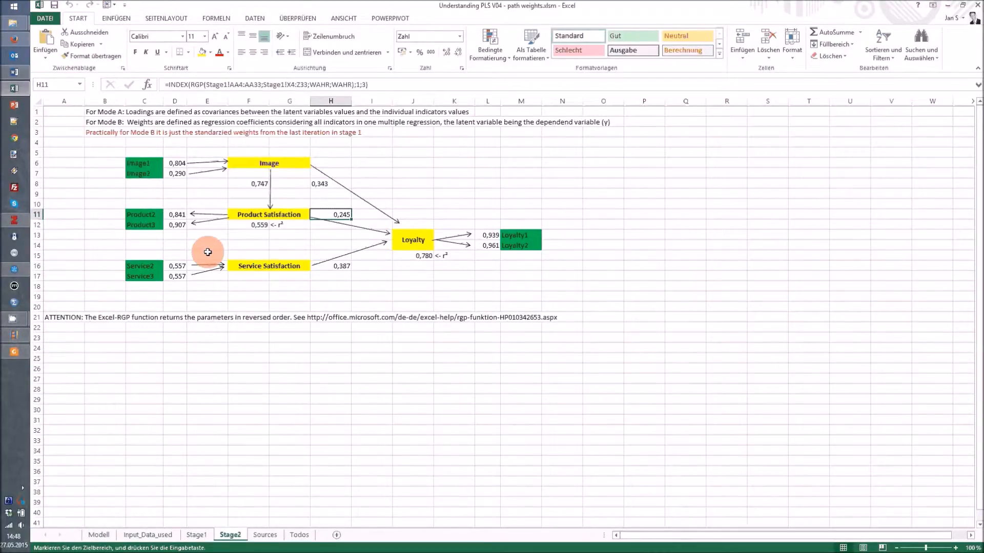